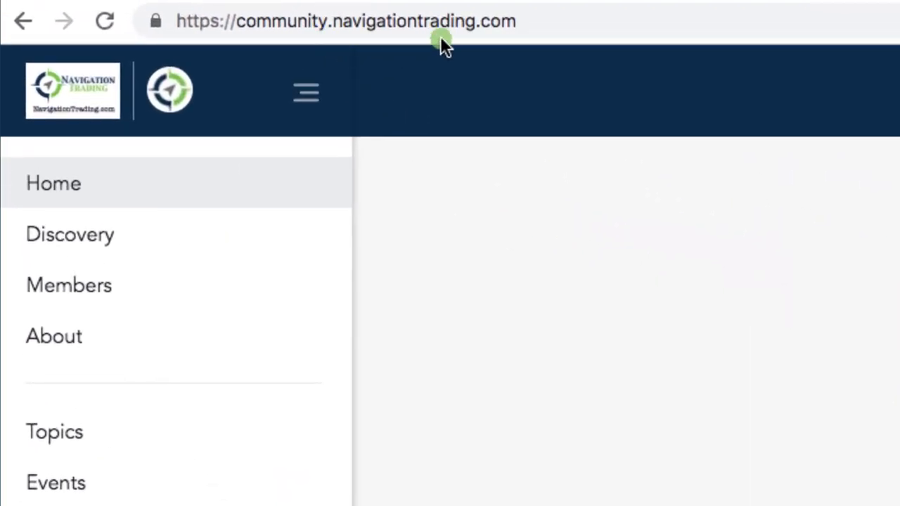
pyautogui.moveTo(607, 172)
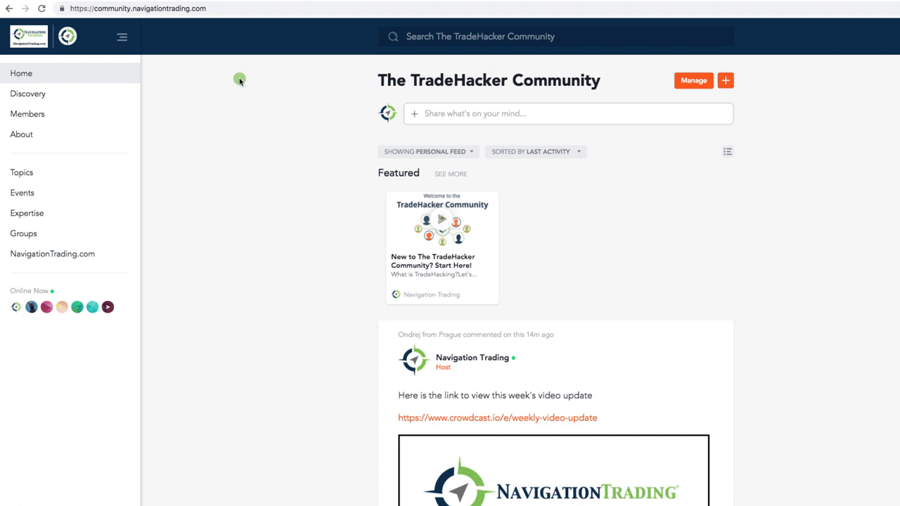
pyautogui.moveTo(125, 138)
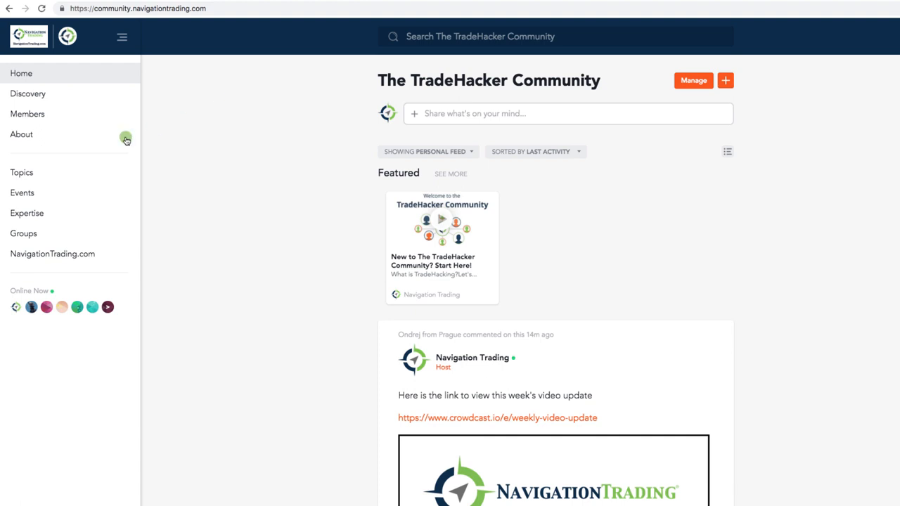
# - Open Topics and scroll through the cards from Trade Ideas to Trading Strategy Discussion
pyautogui.click(21, 172)
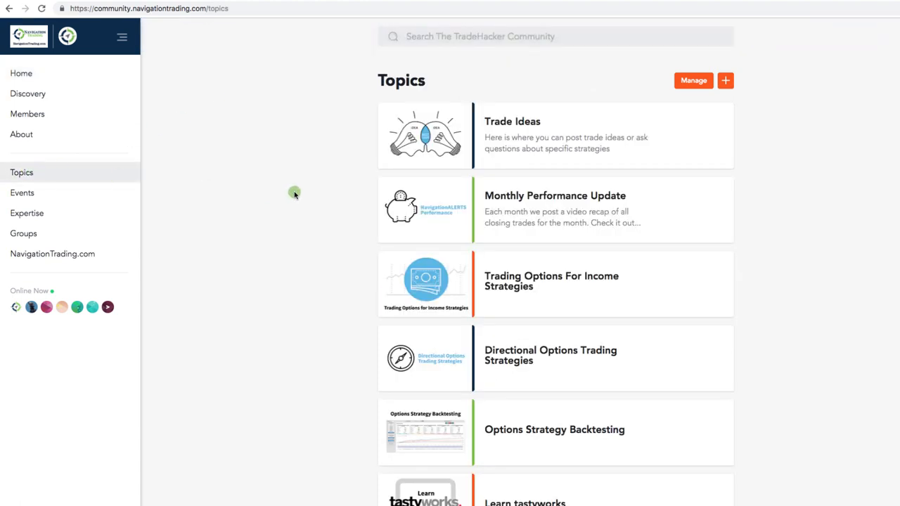
pyautogui.moveTo(554, 187)
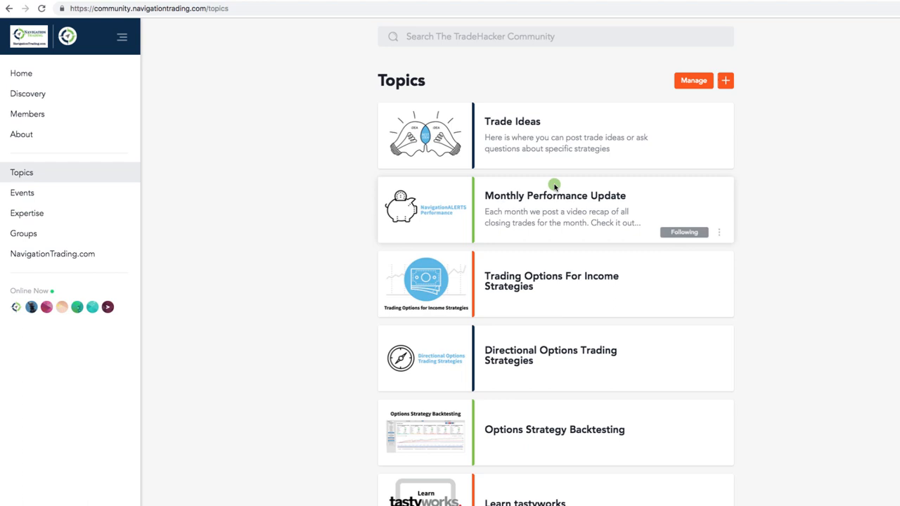
pyautogui.moveTo(557, 209)
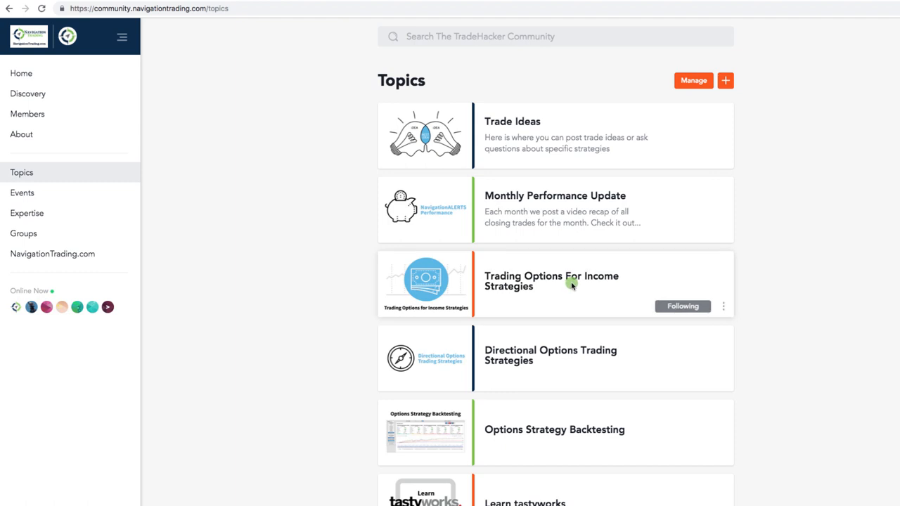
pyautogui.moveTo(575, 359)
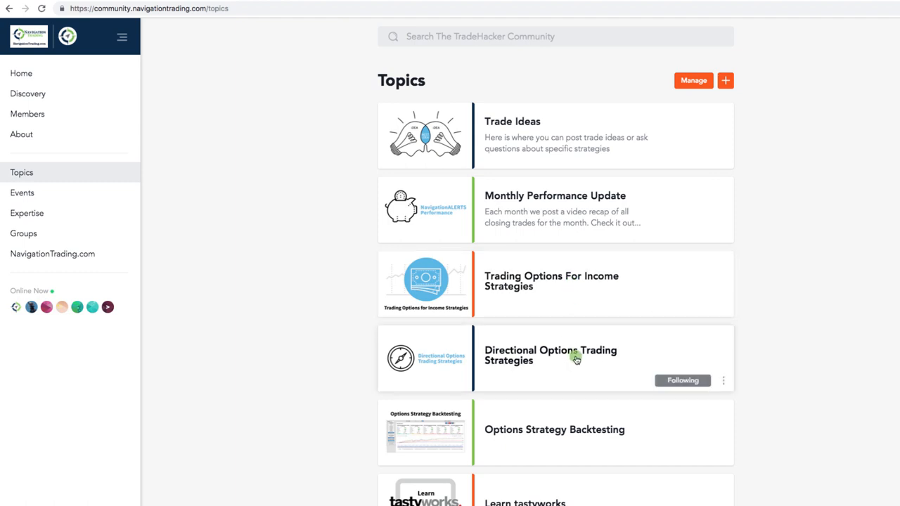
pyautogui.moveTo(574, 447)
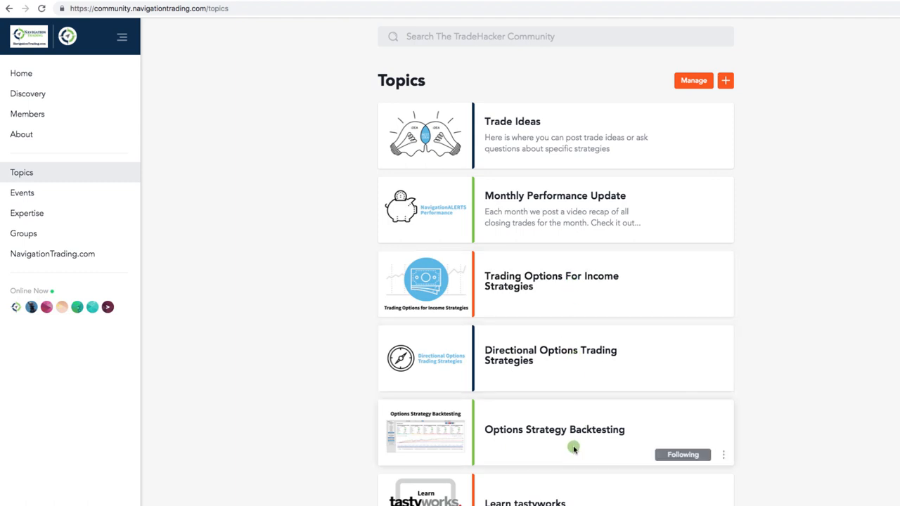
pyautogui.scroll(-3)
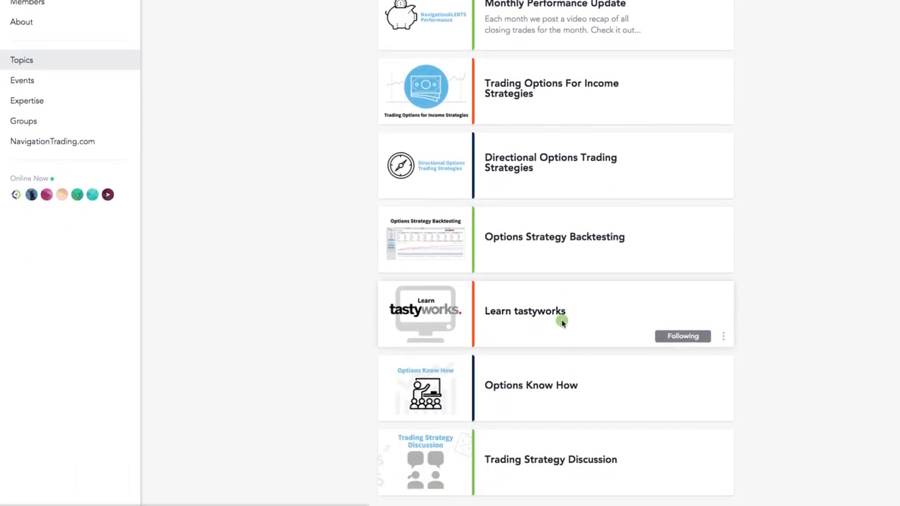
pyautogui.moveTo(568, 384)
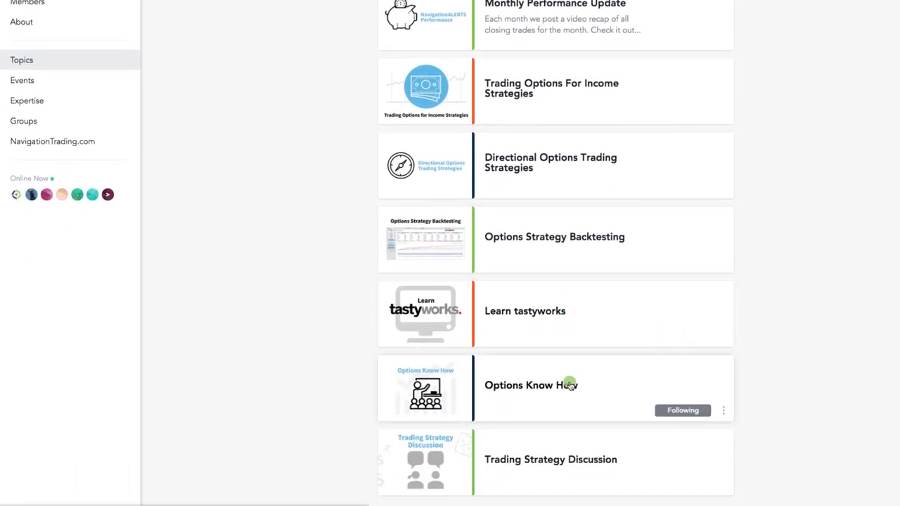
pyautogui.moveTo(555, 468)
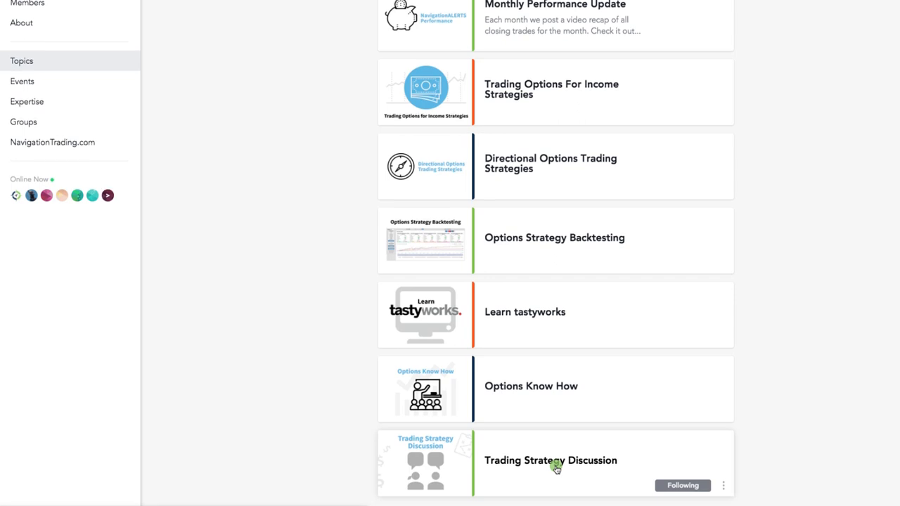
pyautogui.scroll(3)
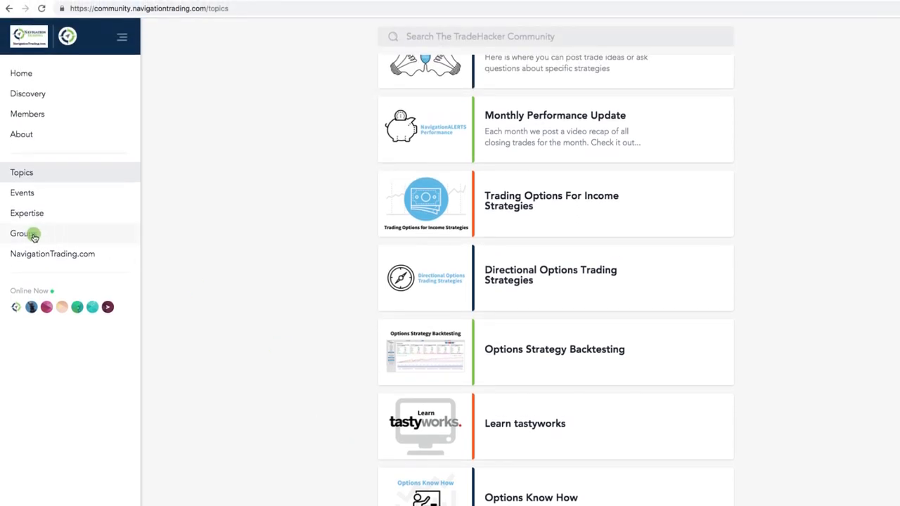
# - Open the Groups page listing your groups, including the private V.I.P. Pro Group
pyautogui.click(21, 233)
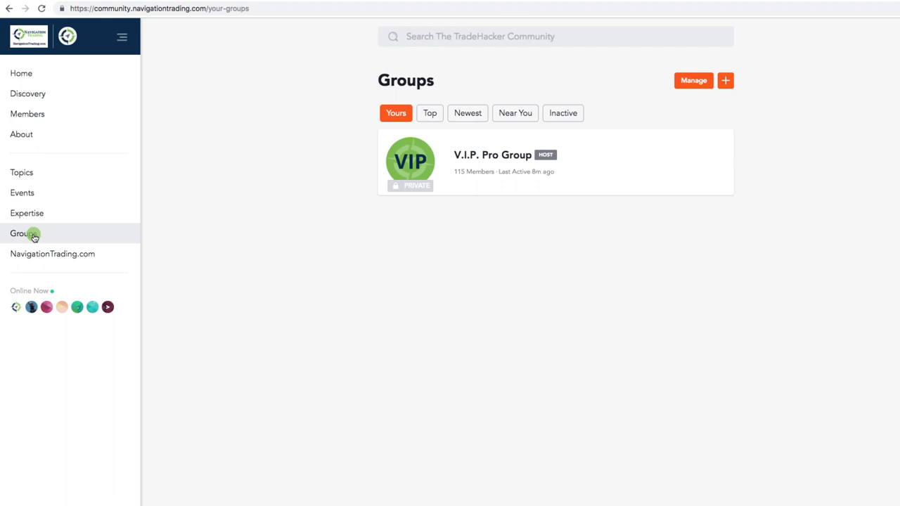
pyautogui.moveTo(76, 210)
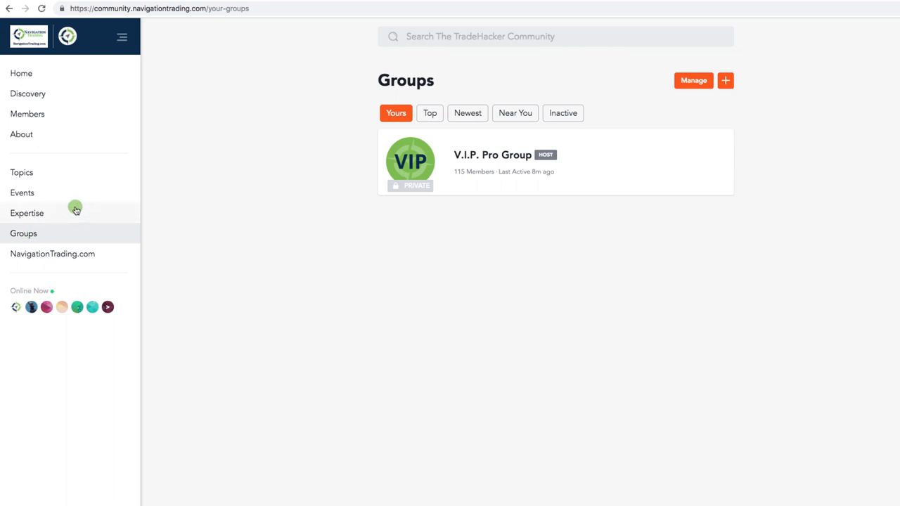
pyautogui.moveTo(163, 16)
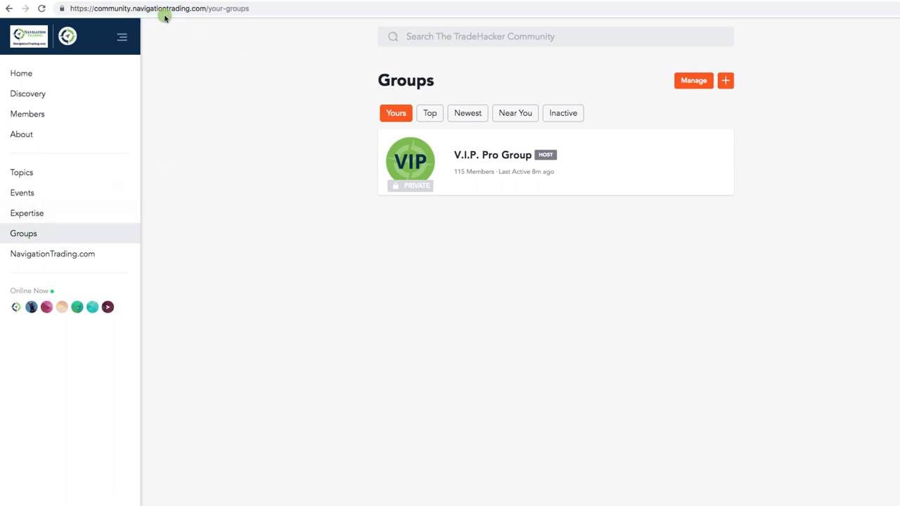
pyautogui.moveTo(175, 18)
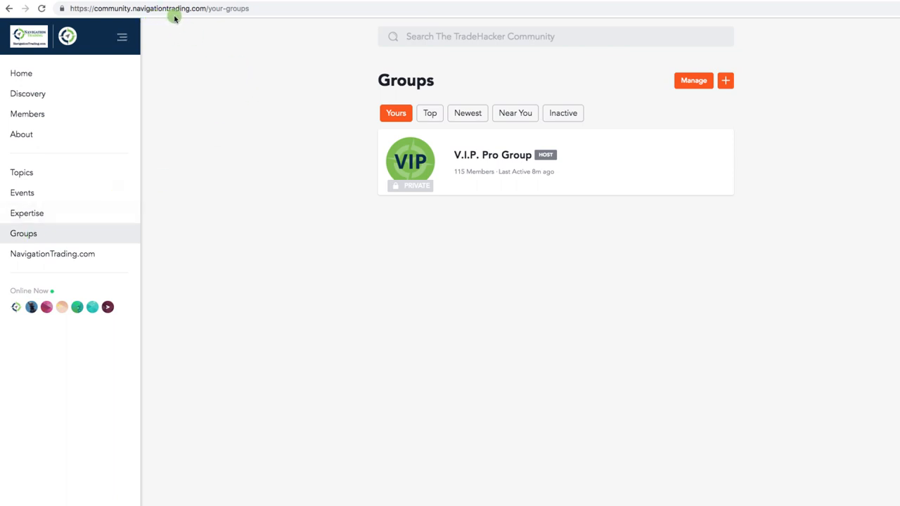
pyautogui.moveTo(176, 25)
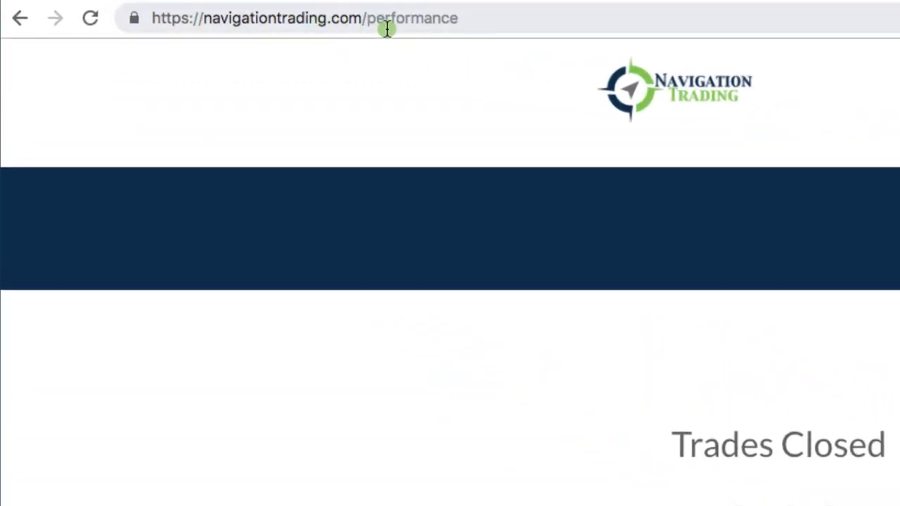
pyautogui.moveTo(489, 294)
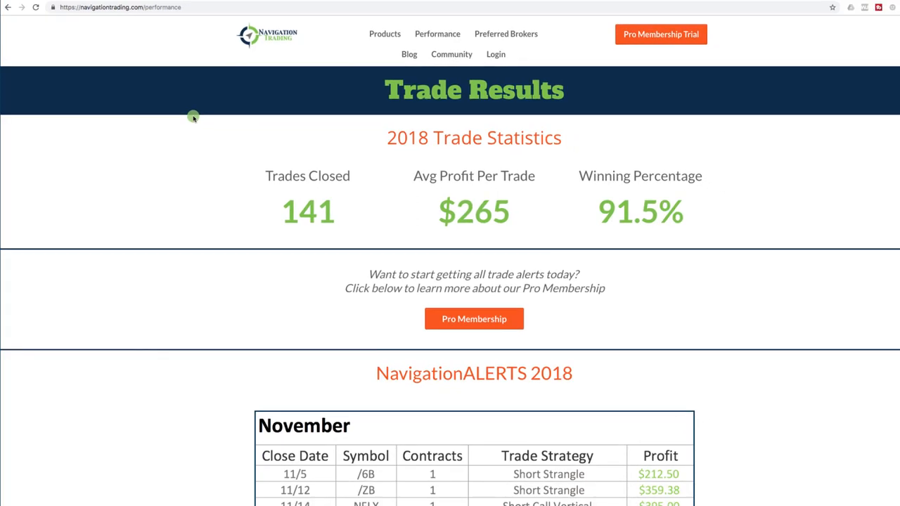
pyautogui.moveTo(278, 211)
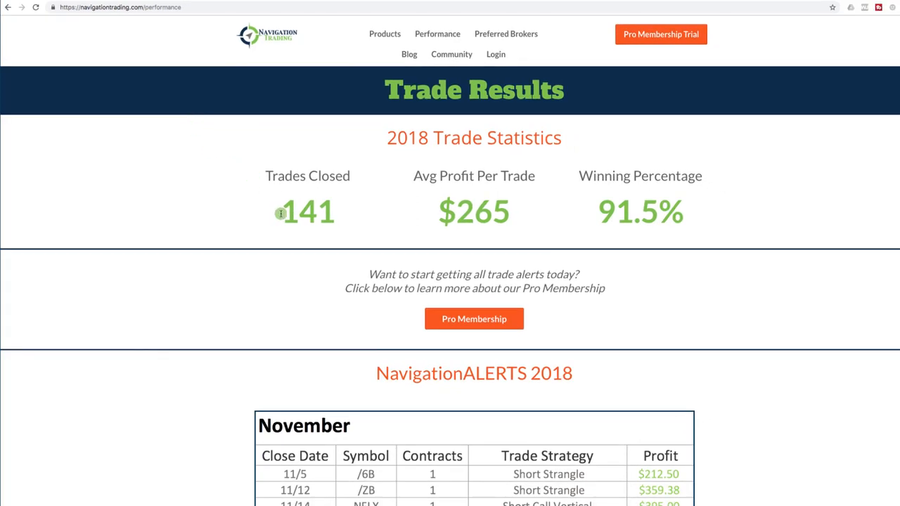
# - Highlight 141 trades closed and $265 average profit, then scroll to November's table
pyautogui.doubleClick(307, 211)
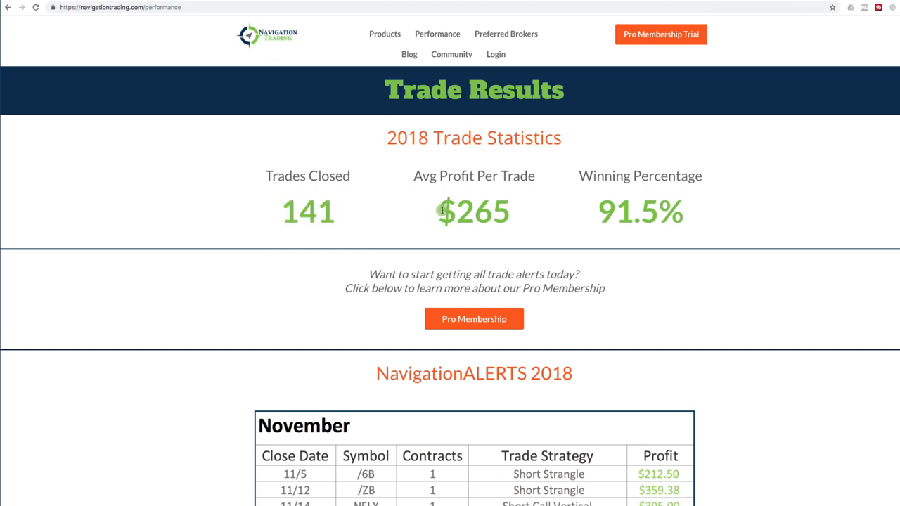
pyautogui.doubleClick(474, 211)
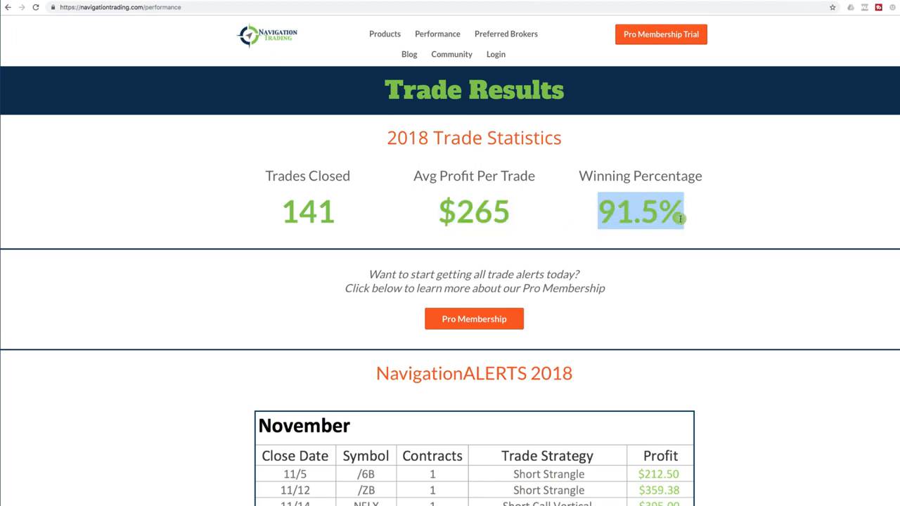
pyautogui.scroll(-3)
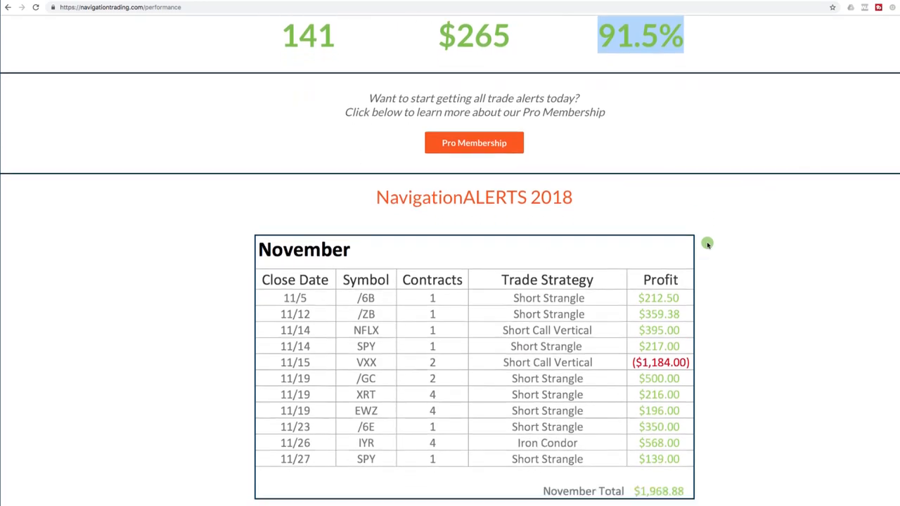
pyautogui.scroll(-3)
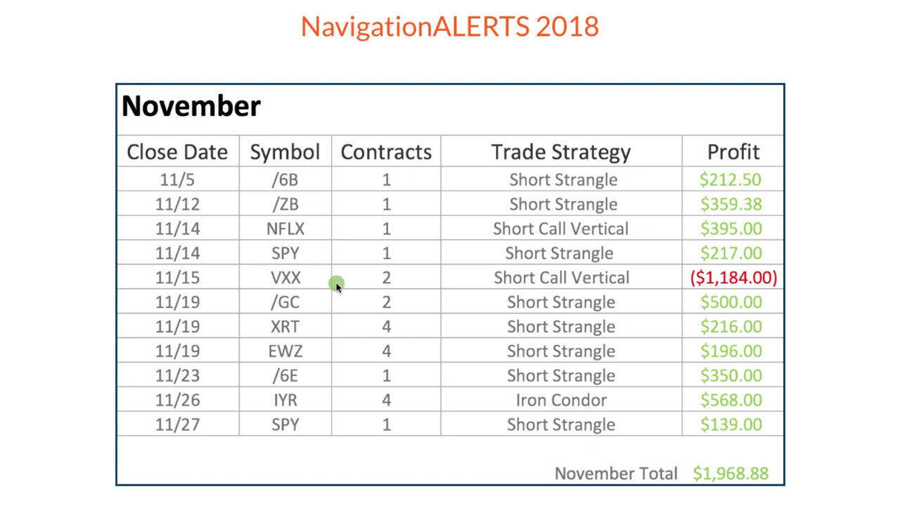
pyautogui.moveTo(336, 283)
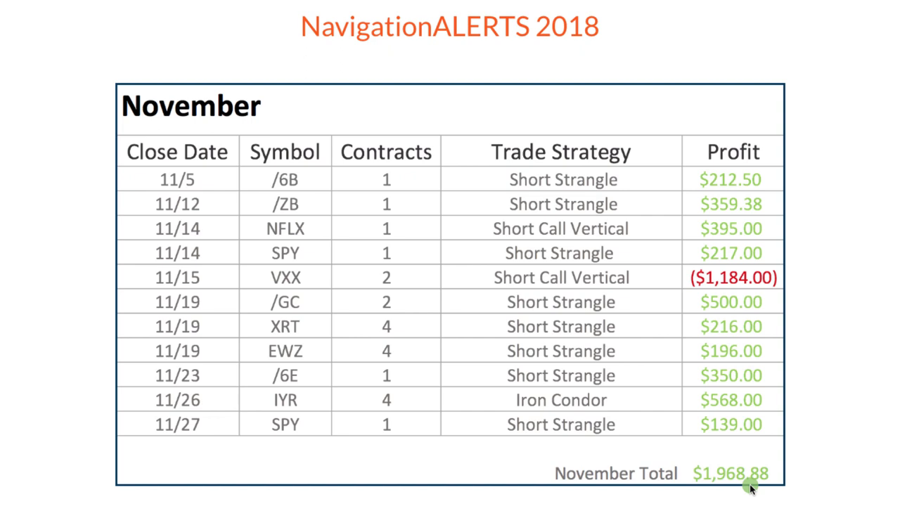
pyautogui.moveTo(421, 236)
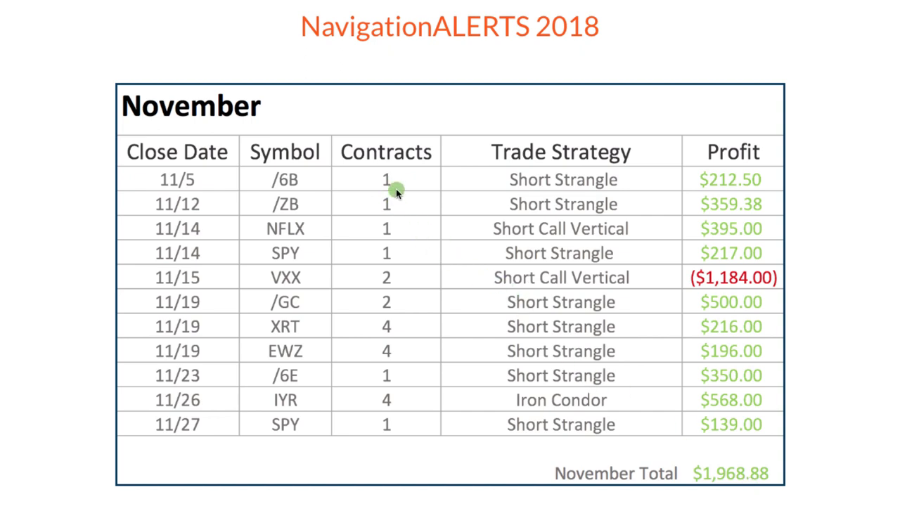
pyautogui.moveTo(397, 281)
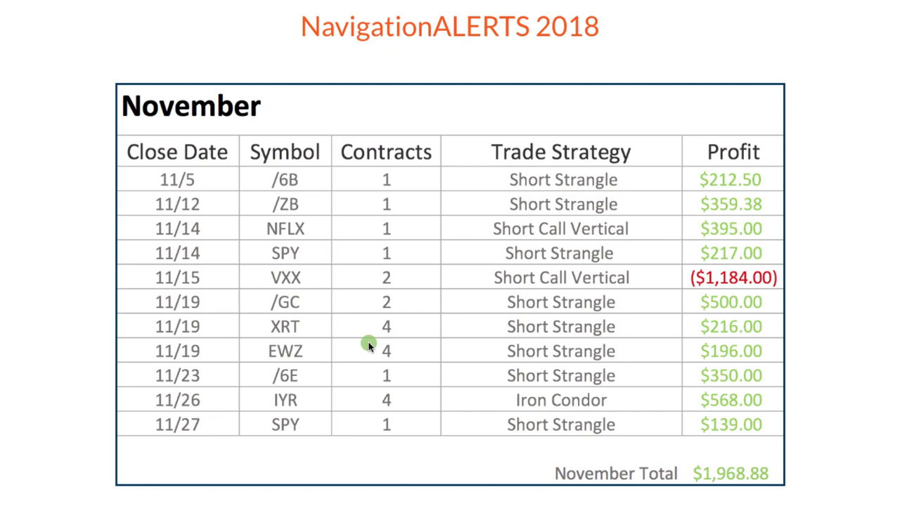
pyautogui.moveTo(401, 343)
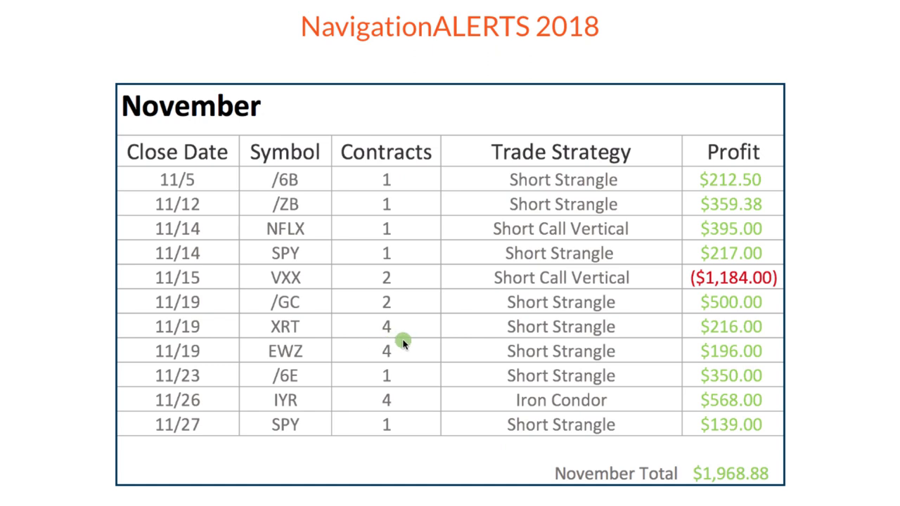
pyautogui.moveTo(392, 286)
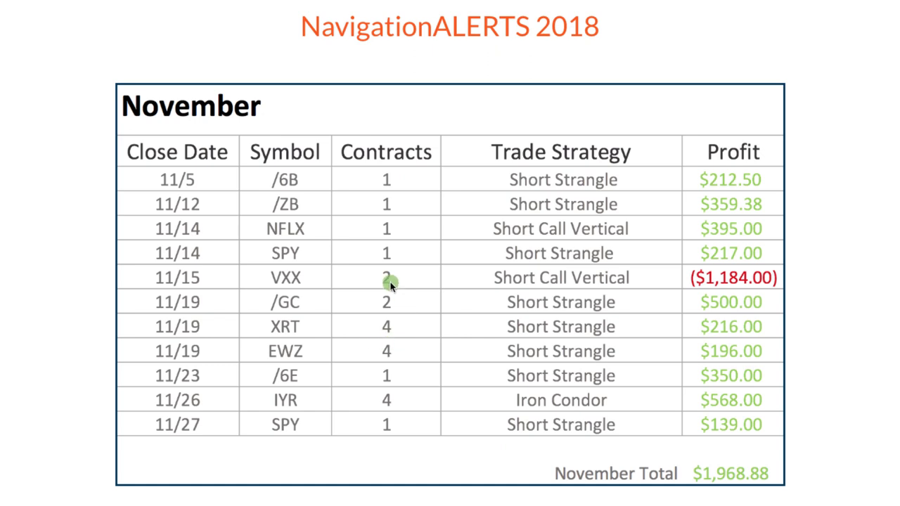
pyautogui.moveTo(394, 362)
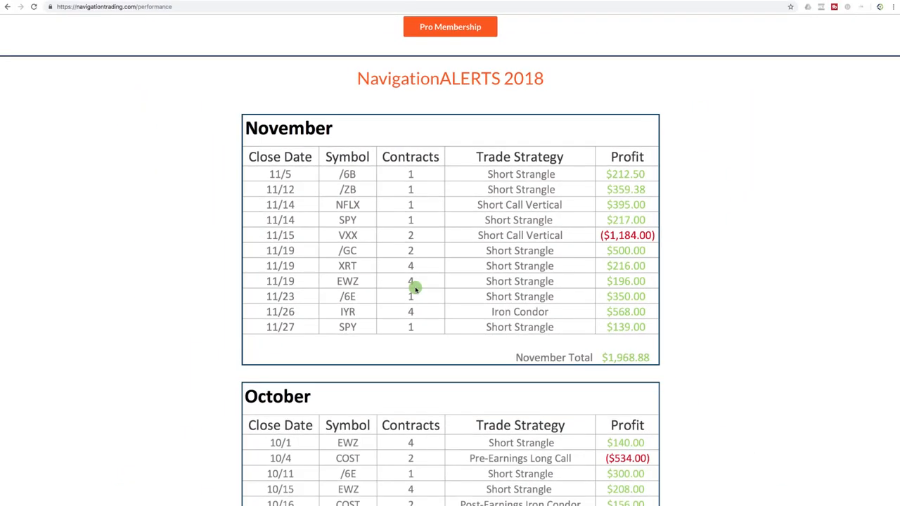
pyautogui.scroll(3)
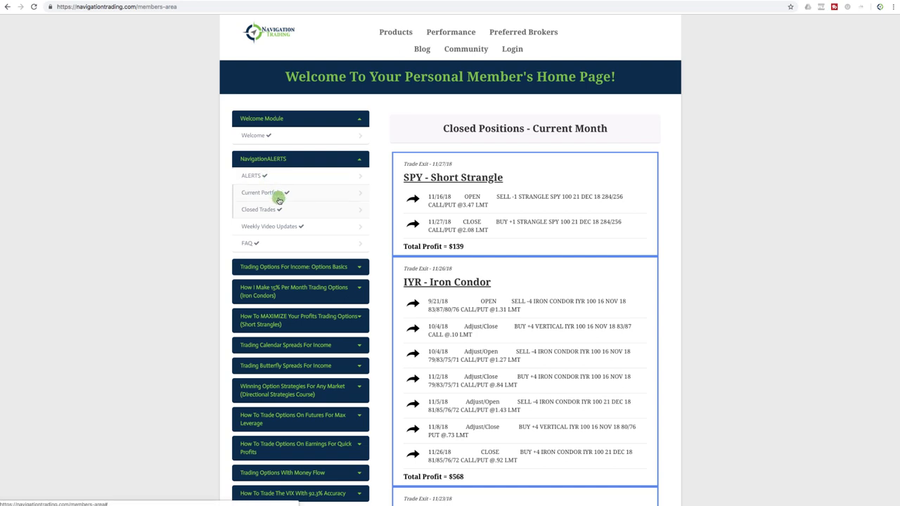
pyautogui.moveTo(281, 225)
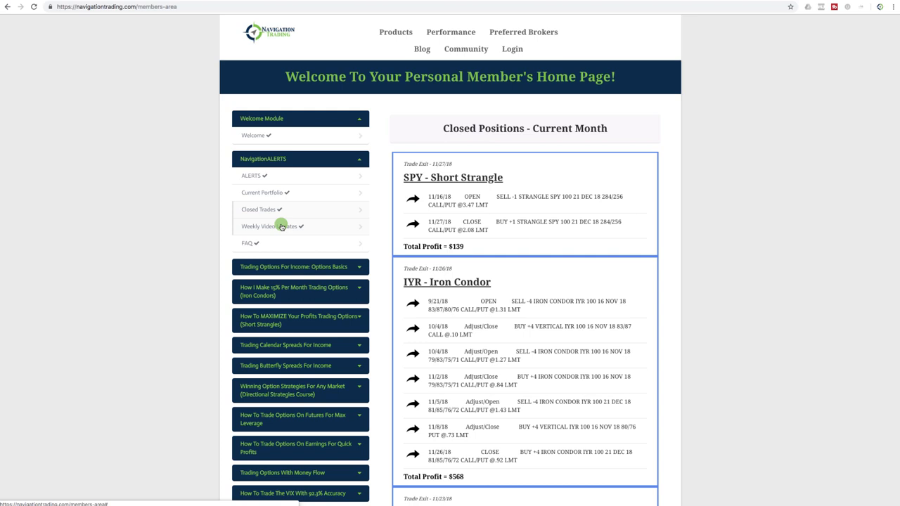
pyautogui.moveTo(276, 245)
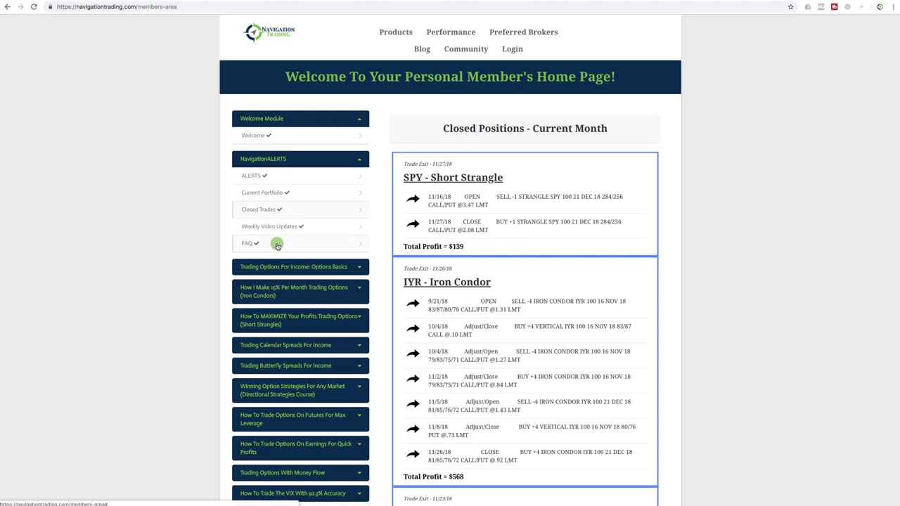
pyautogui.moveTo(288, 293)
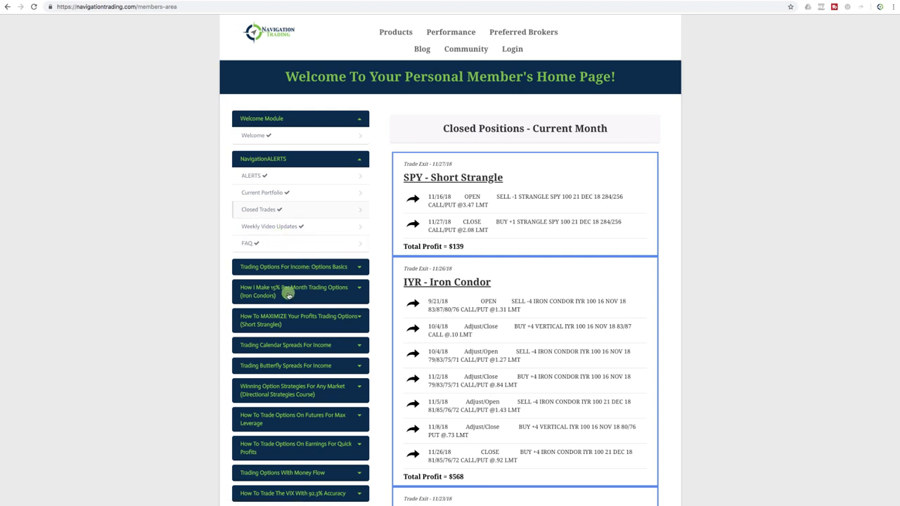
pyautogui.moveTo(277, 328)
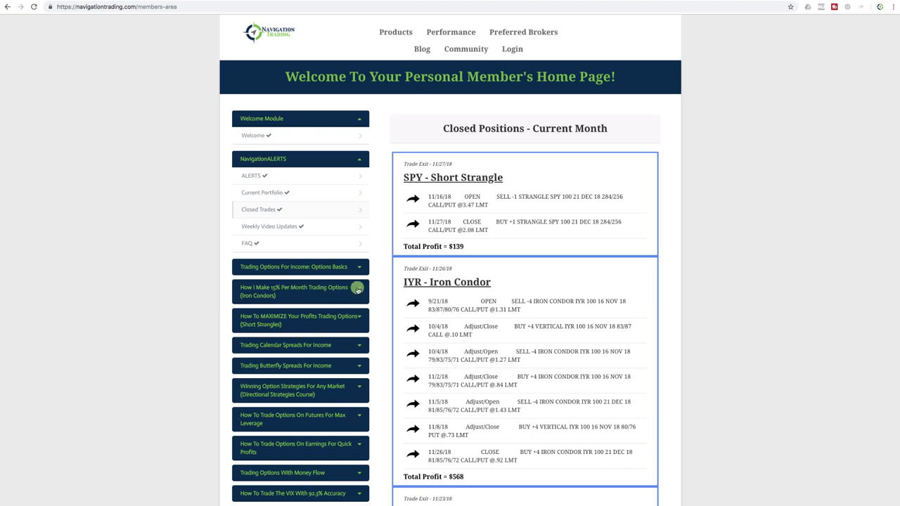
# - Expand the 'How I Make 15% Per Month Trading Options (Iron Condors)' lesson list
pyautogui.click(295, 290)
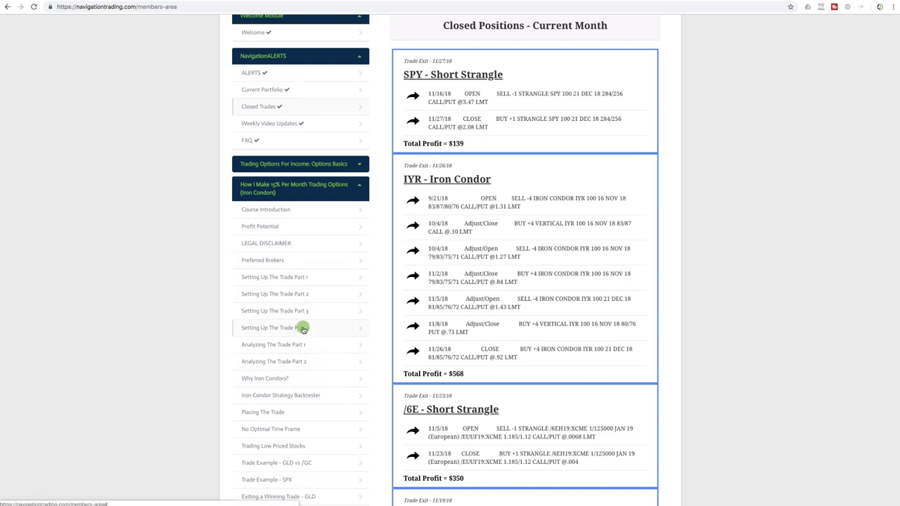
pyautogui.scroll(3)
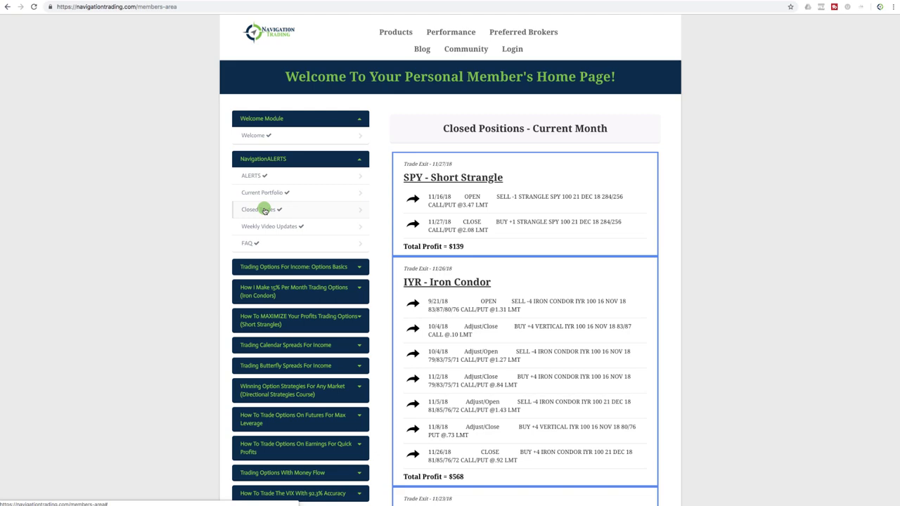
# - Scroll Closed Positions down to earlier exits like /ZB and the $212.50 /6B Short Strangle
pyautogui.scroll(-3)
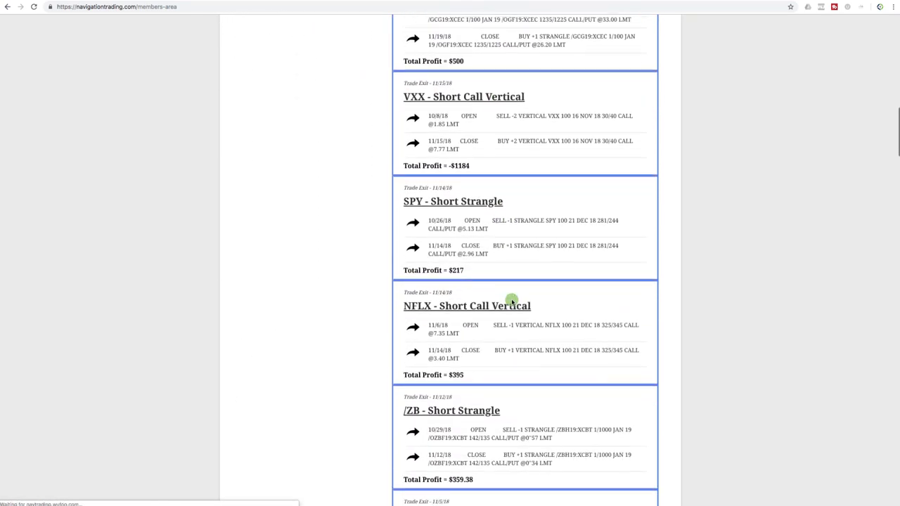
pyautogui.scroll(-3)
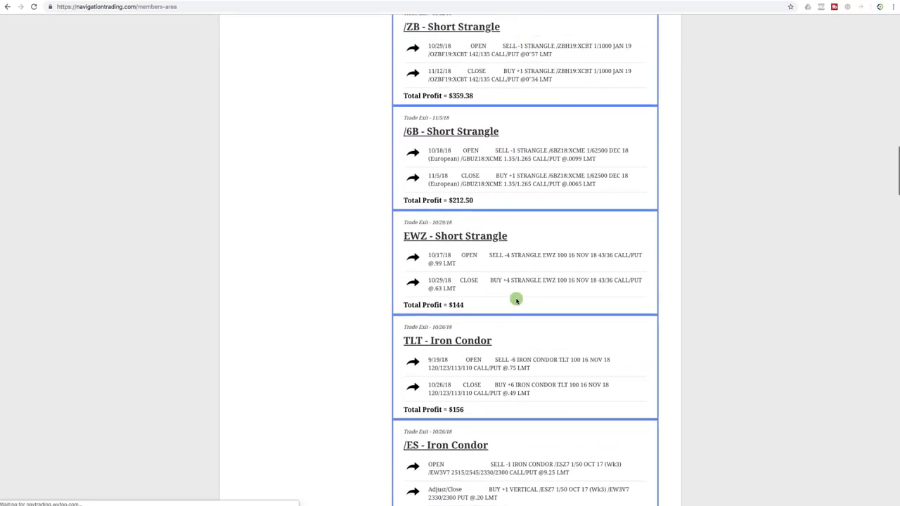
pyautogui.scroll(3)
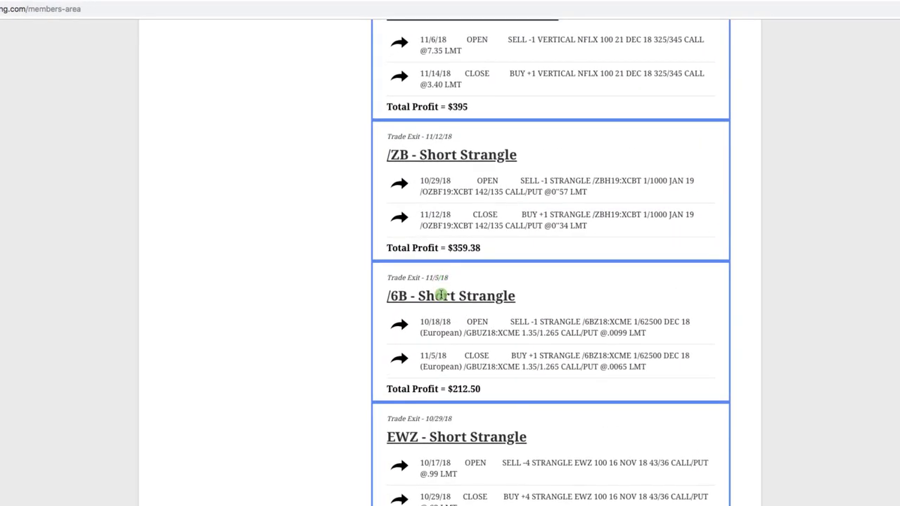
pyautogui.moveTo(469, 311)
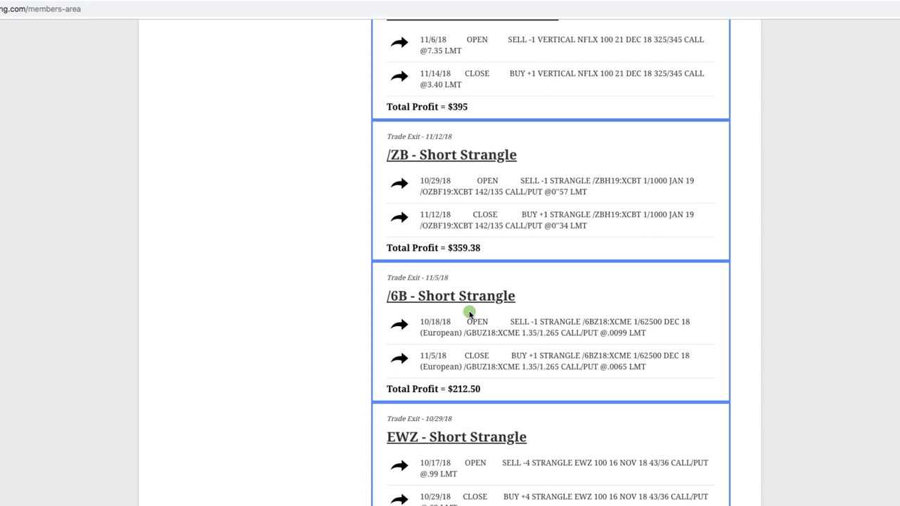
pyautogui.moveTo(398, 306)
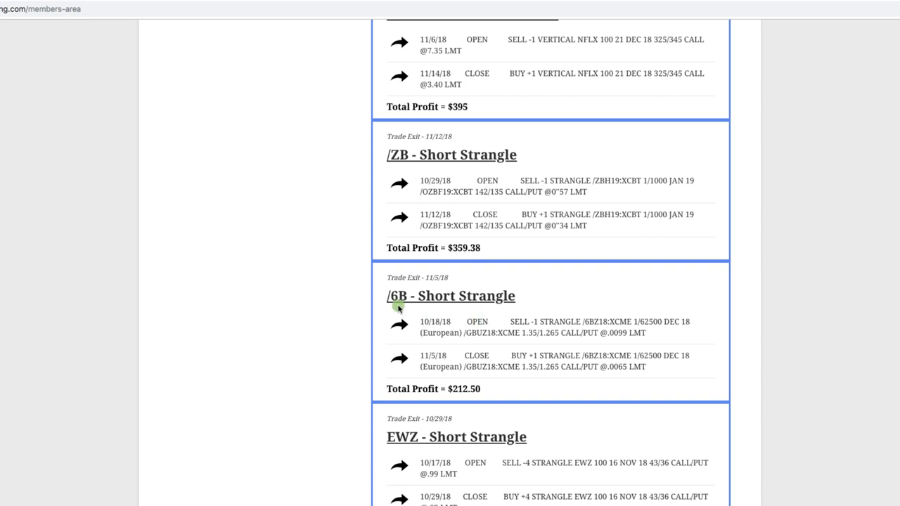
pyautogui.moveTo(454, 324)
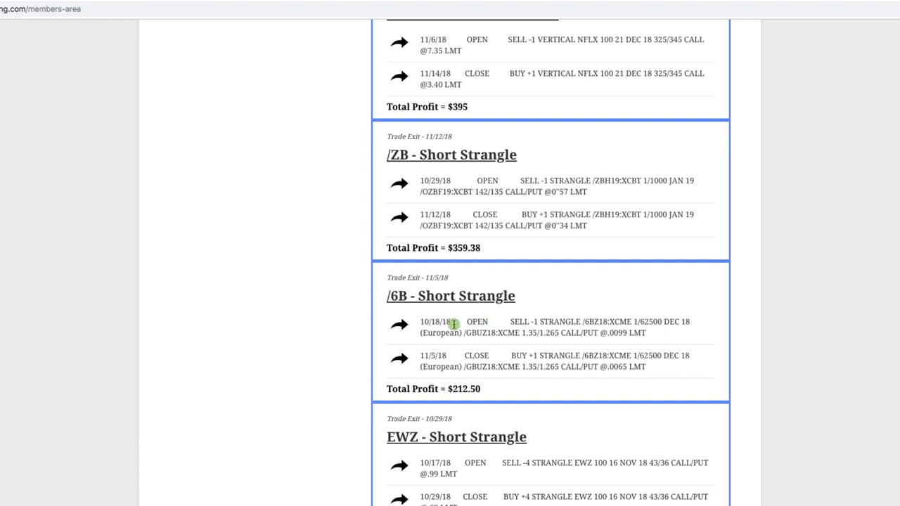
pyautogui.moveTo(434, 355)
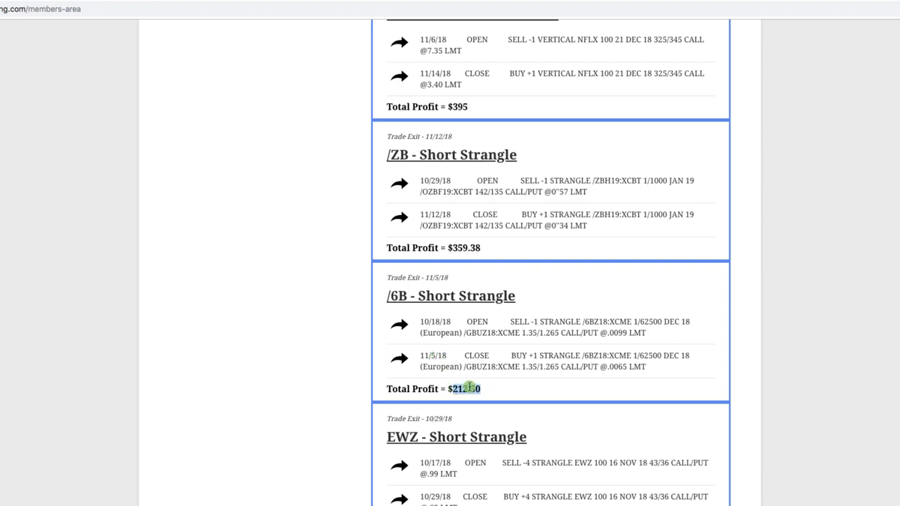
# - Scroll back past NFLX and SPY trades to the VXX Short Call Vertical's -$1184 loss
pyautogui.scroll(3)
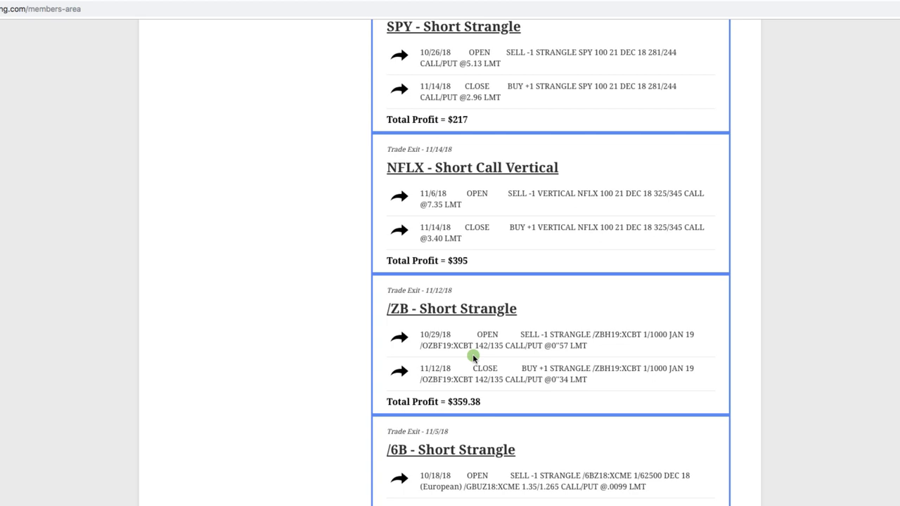
pyautogui.moveTo(415, 312)
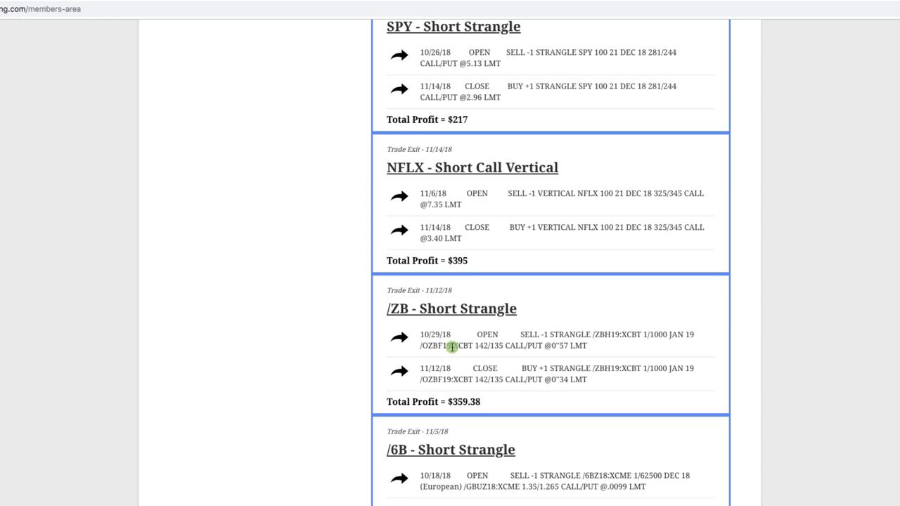
pyautogui.moveTo(485, 403)
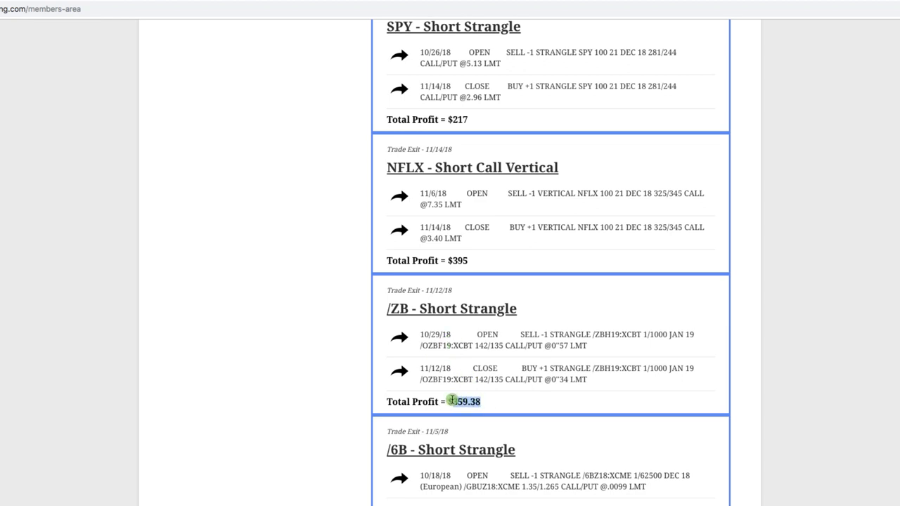
pyautogui.scroll(3)
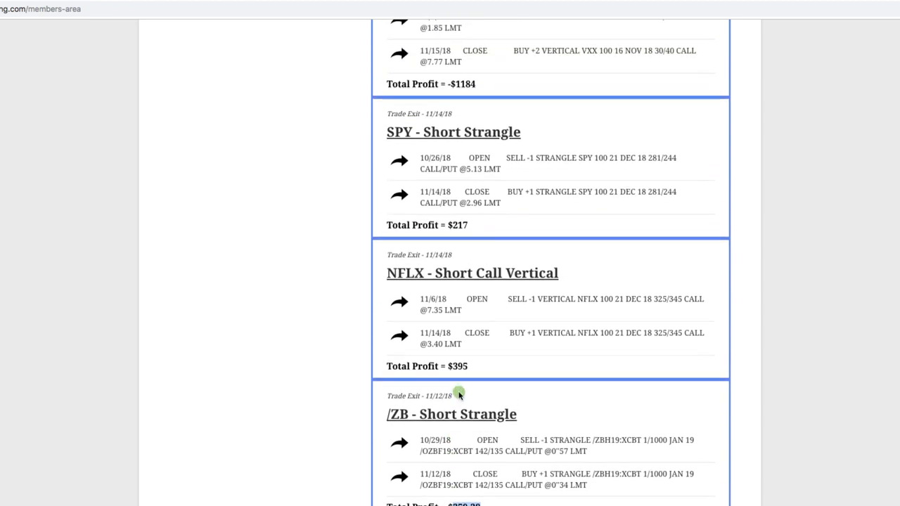
pyautogui.moveTo(463, 314)
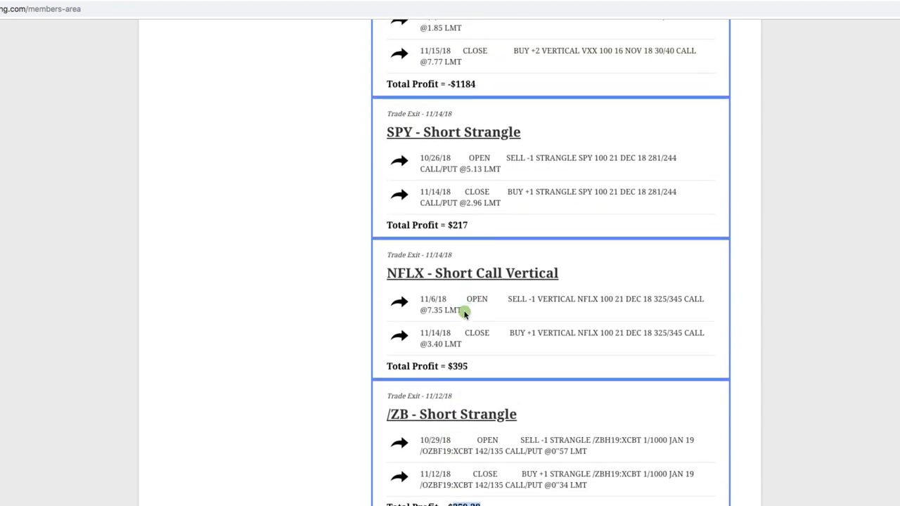
pyautogui.moveTo(463, 366)
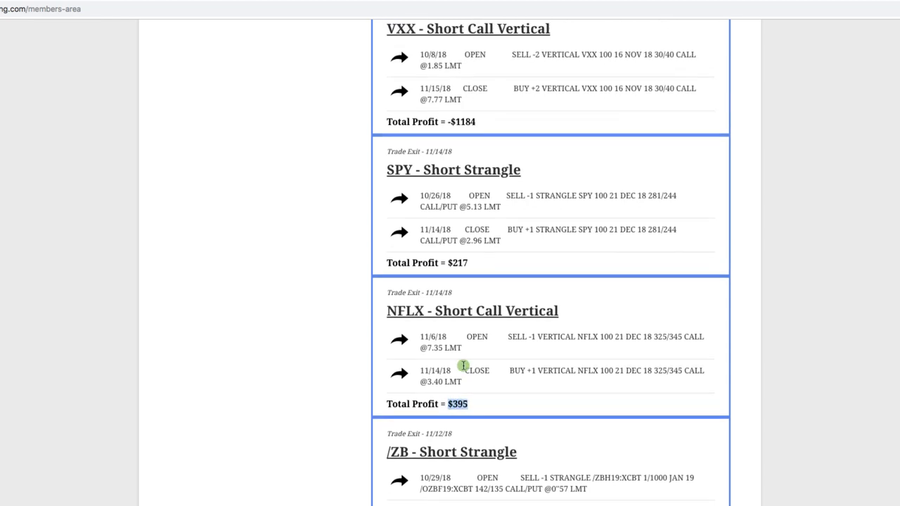
pyautogui.scroll(3)
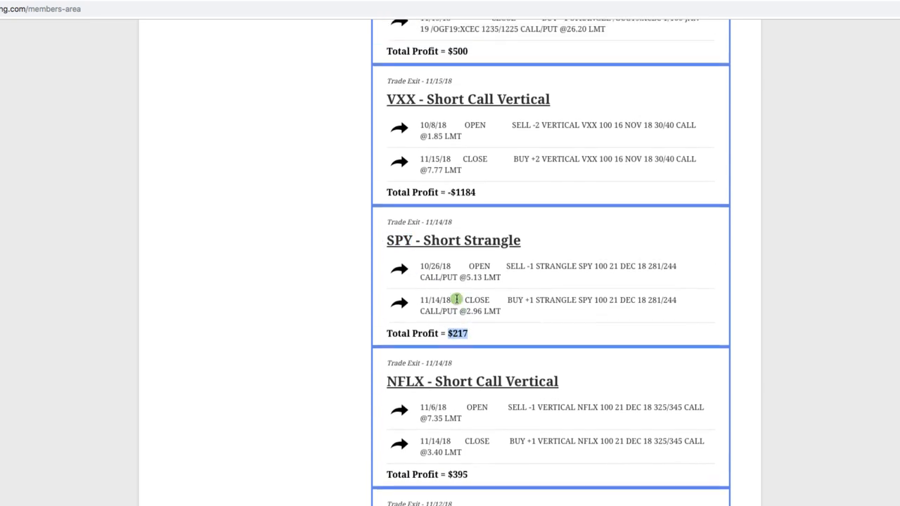
pyautogui.scroll(3)
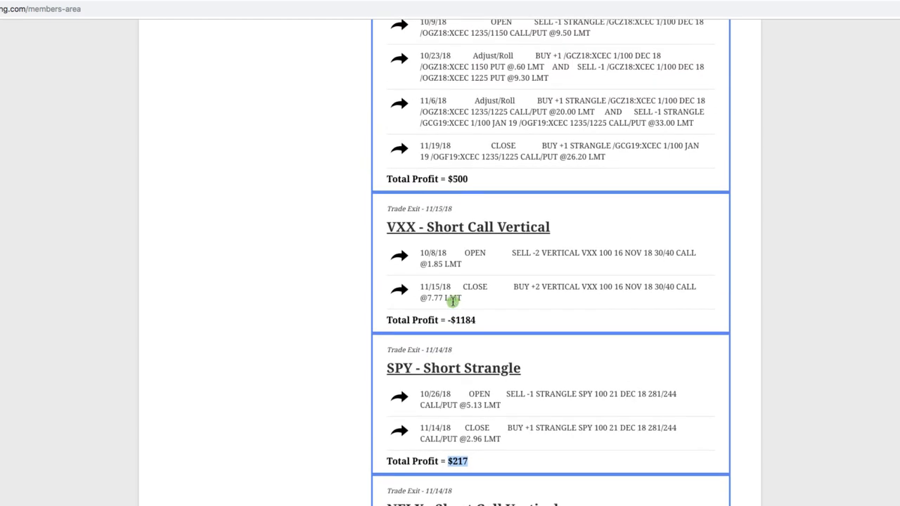
pyautogui.moveTo(419, 232)
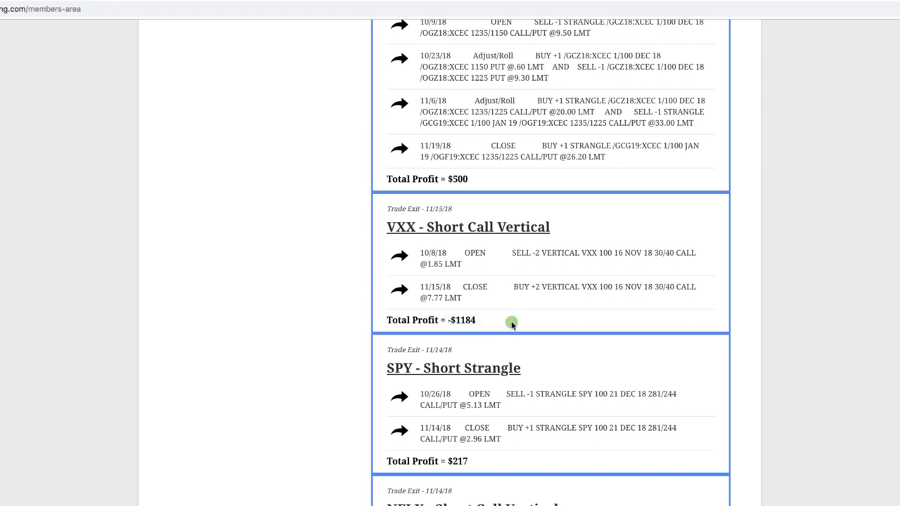
pyautogui.moveTo(497, 324)
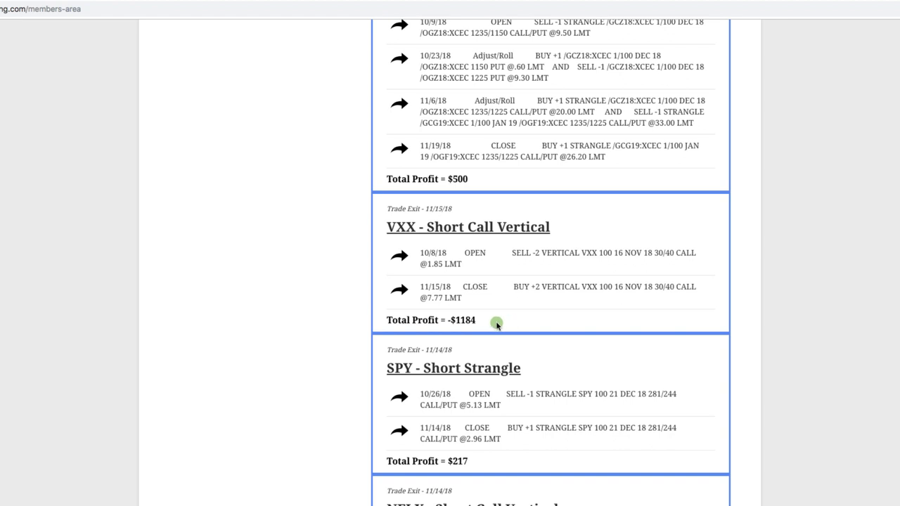
pyautogui.doubleClick(461, 320)
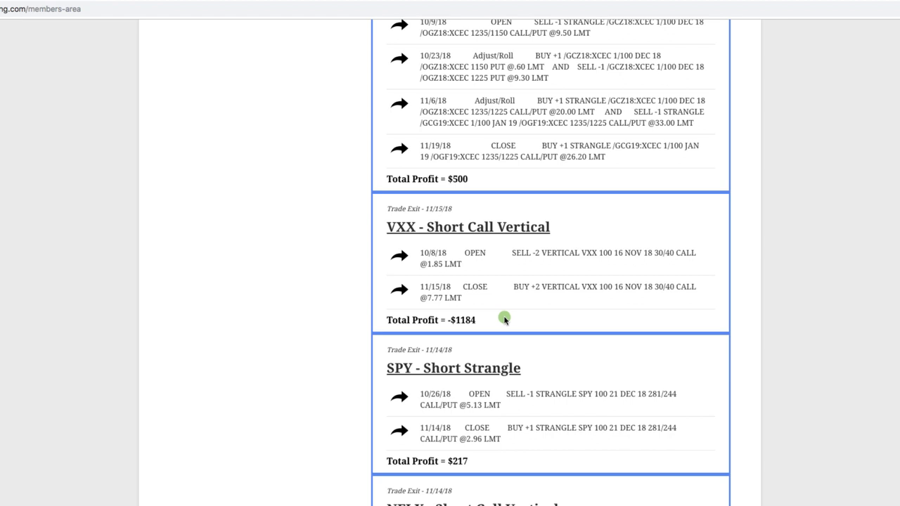
# - Highlight the /GC $500 profit, then scroll past EWZ and XRT to the /6E strangle
pyautogui.scroll(3)
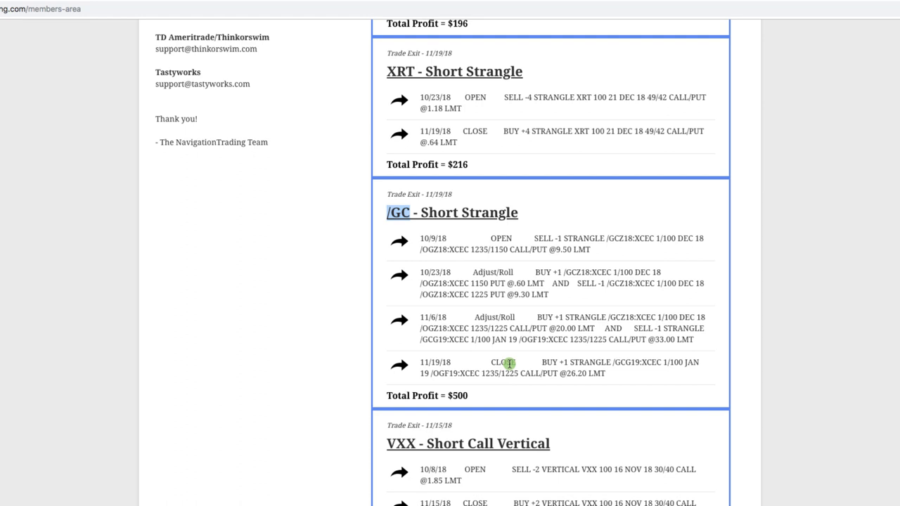
pyautogui.moveTo(475, 397)
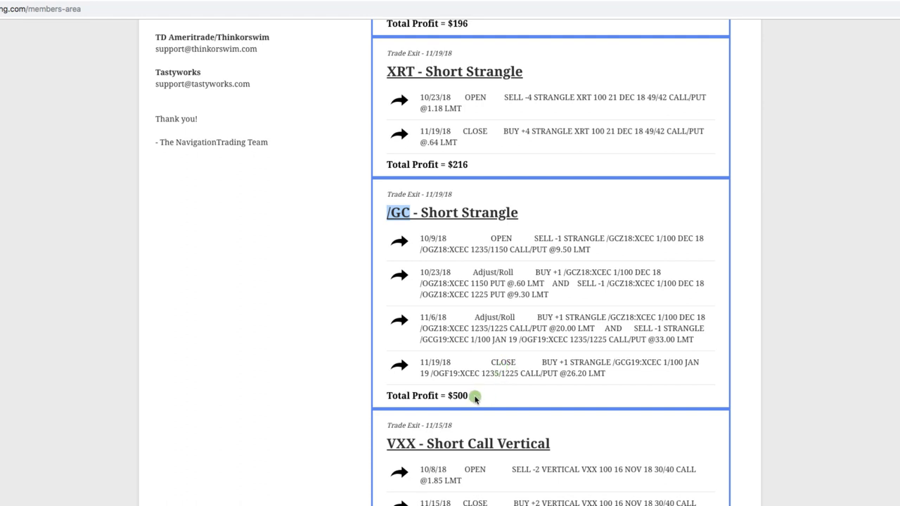
pyautogui.doubleClick(457, 394)
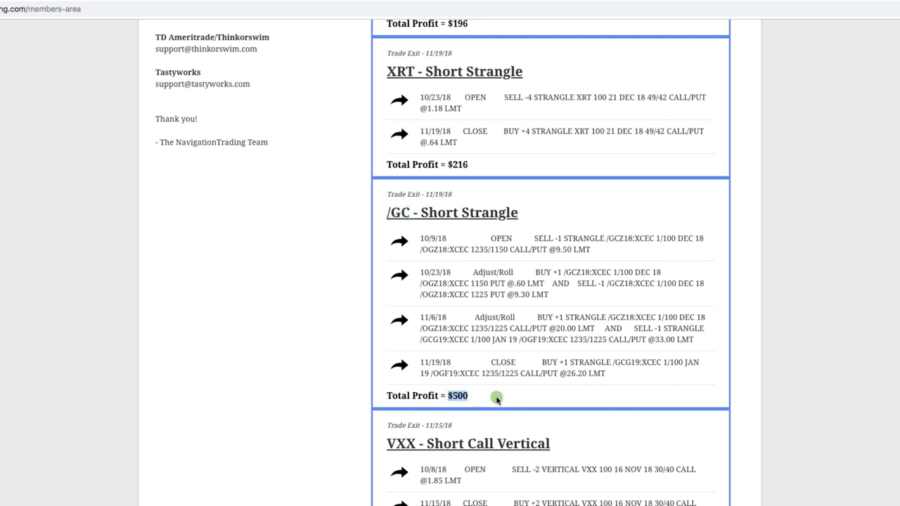
pyautogui.scroll(3)
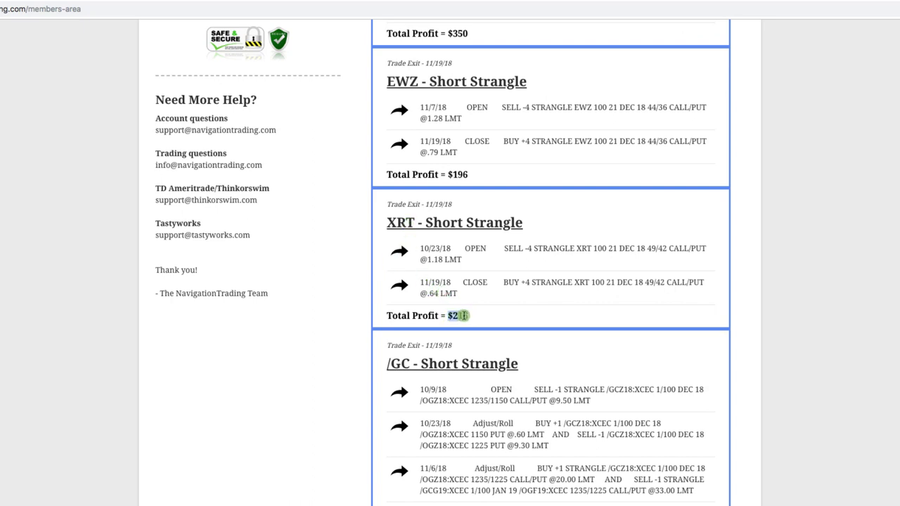
pyautogui.scroll(3)
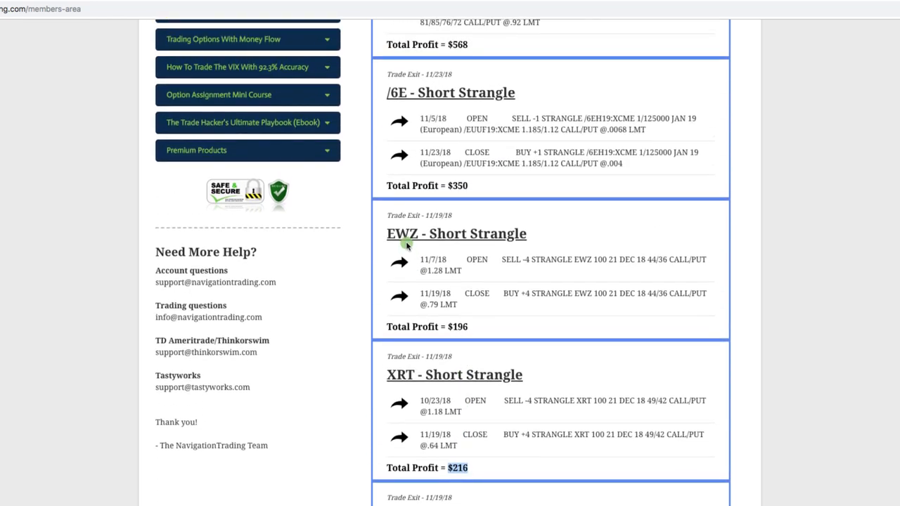
pyautogui.moveTo(445, 239)
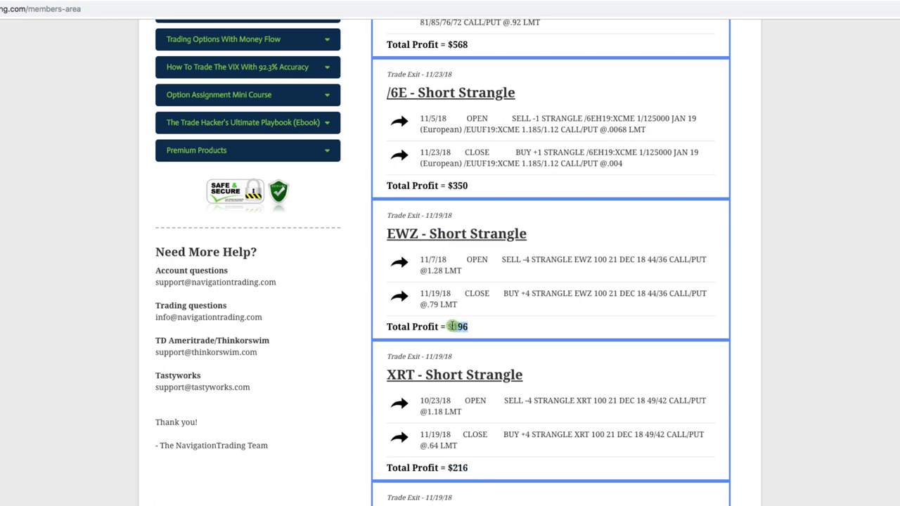
pyautogui.scroll(3)
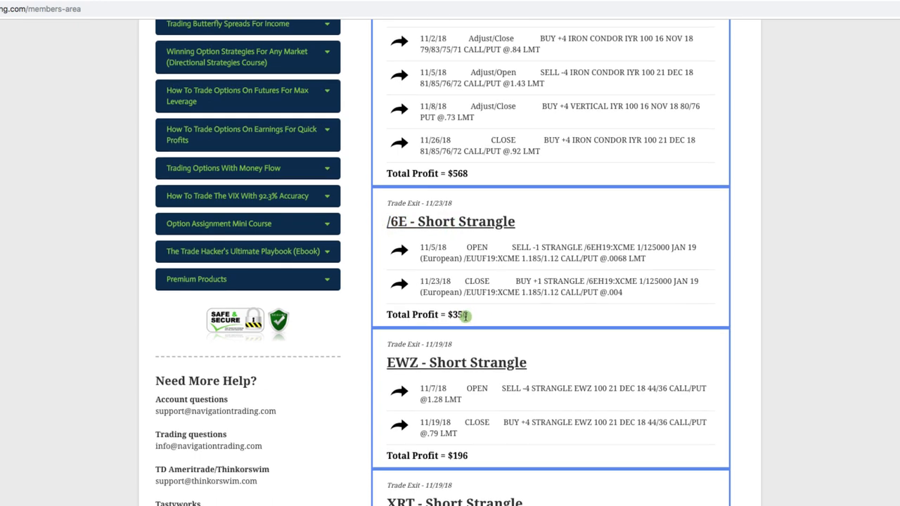
# - Scroll past the IYR iron condor ($568) to the top SPY short strangle ($139)
pyautogui.scroll(3)
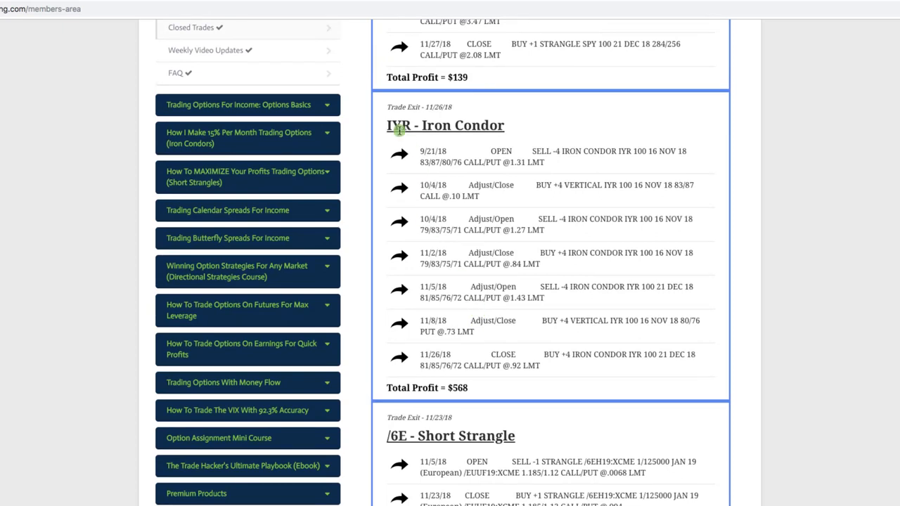
pyautogui.moveTo(418, 129)
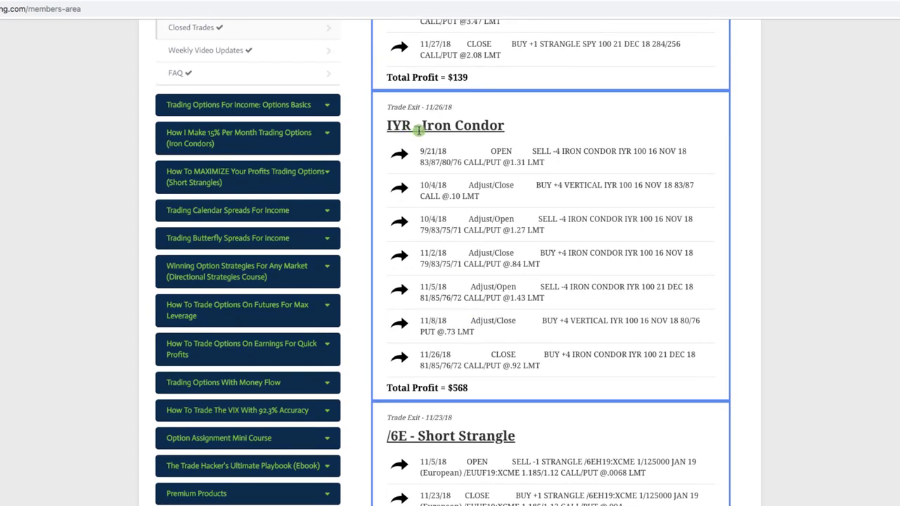
pyautogui.moveTo(464, 175)
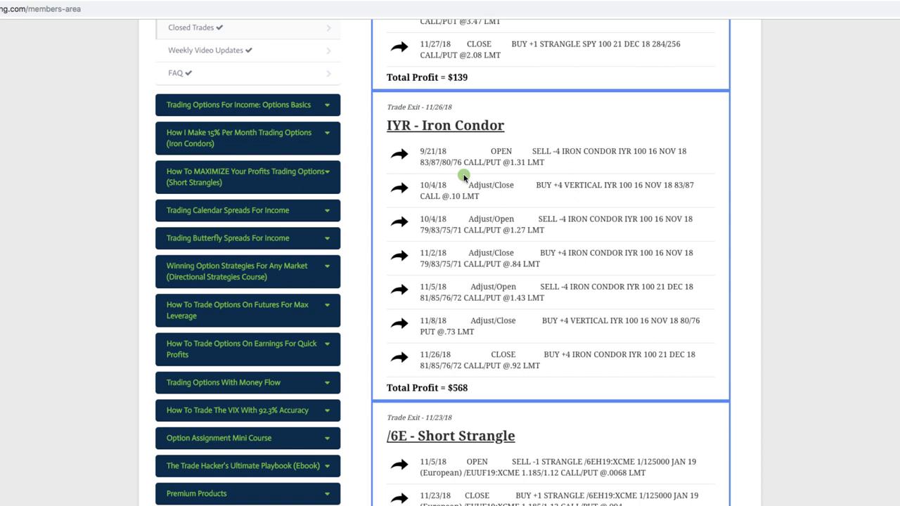
pyautogui.moveTo(465, 256)
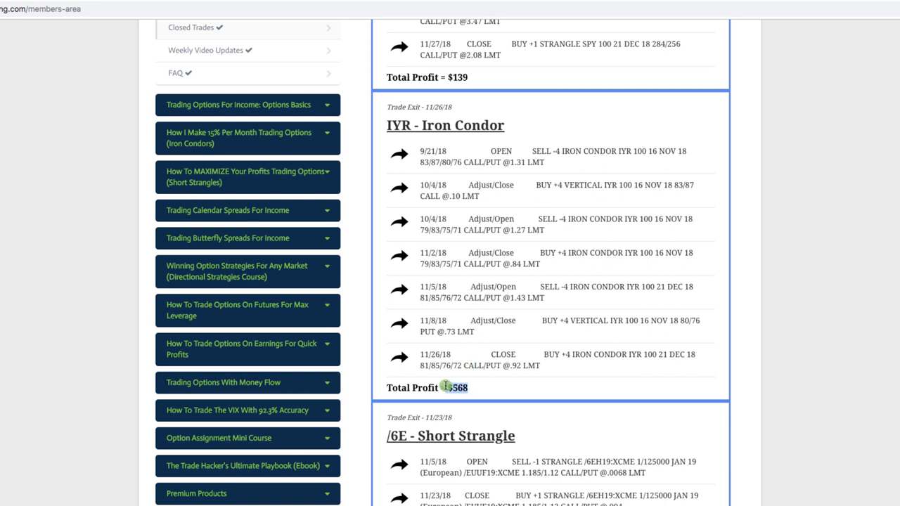
pyautogui.scroll(3)
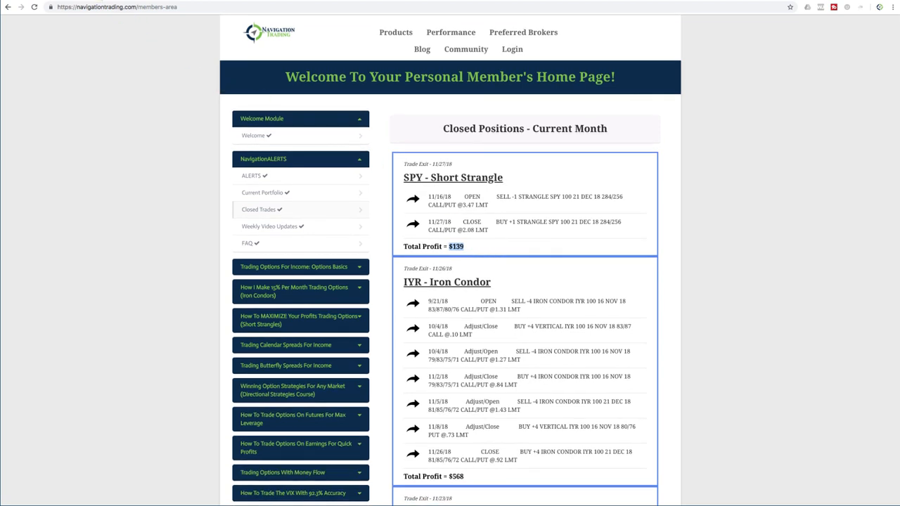
# - Open the Pro Membership 14 Day Trial page via the Trade Results page
pyautogui.click(414, 31)
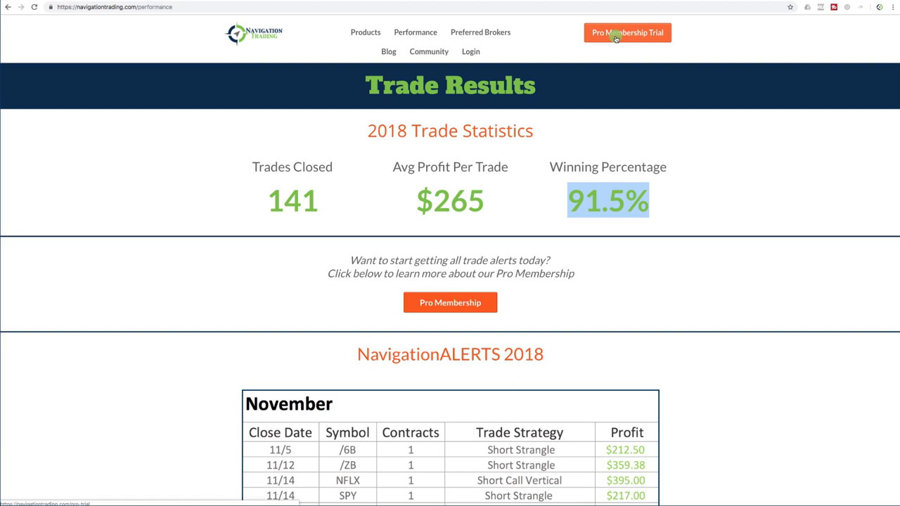
pyautogui.click(626, 32)
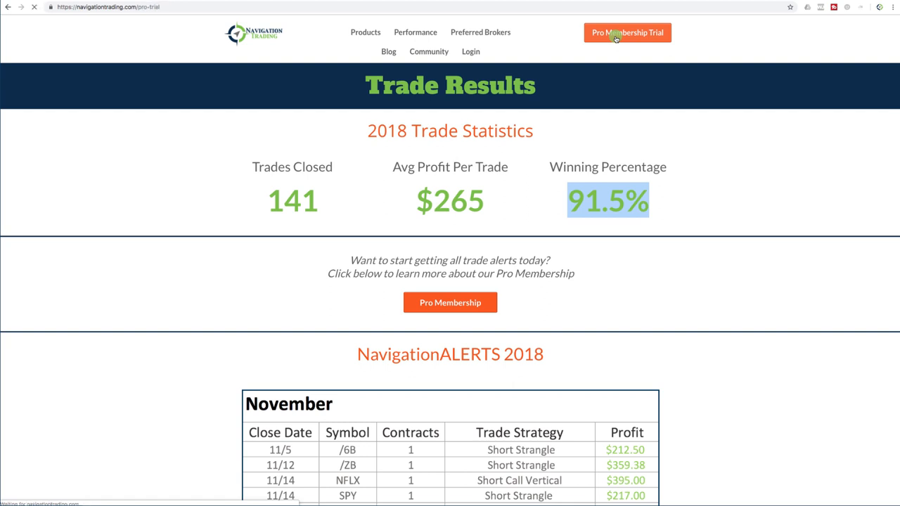
pyautogui.click(626, 32)
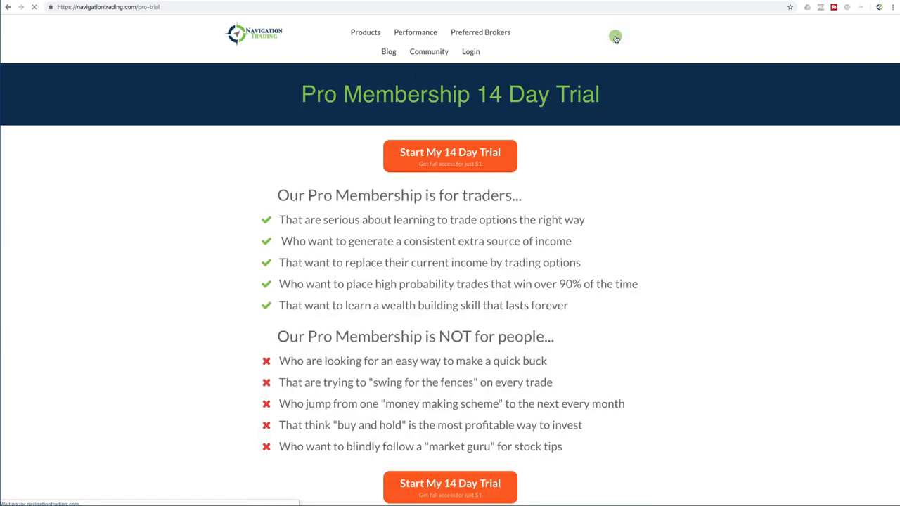